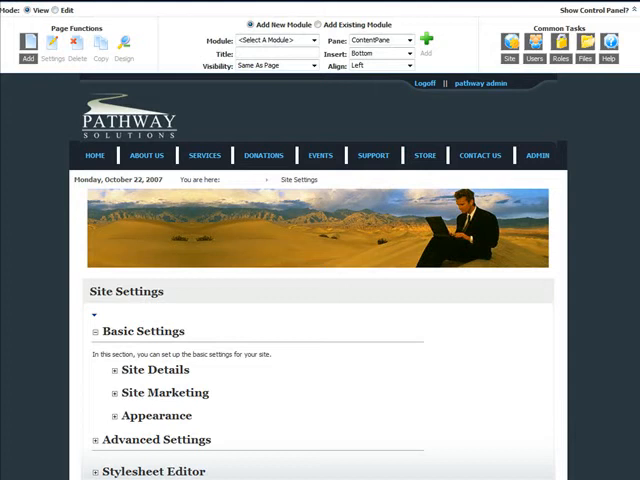
{"action": "mouse_move", "coordinate": [519, 326]}
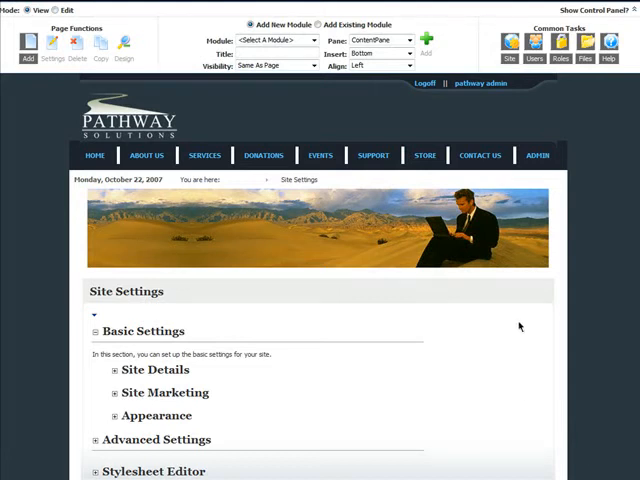
{"action": "mouse_move", "coordinate": [606, 290]}
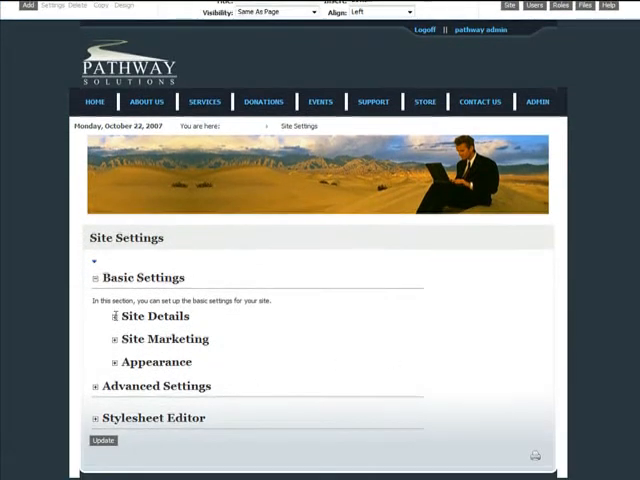
- Expand Site Details and review the Title, Description, Keywords and Copyright fields and tooltips
{"action": "left_click", "coordinate": [114, 316]}
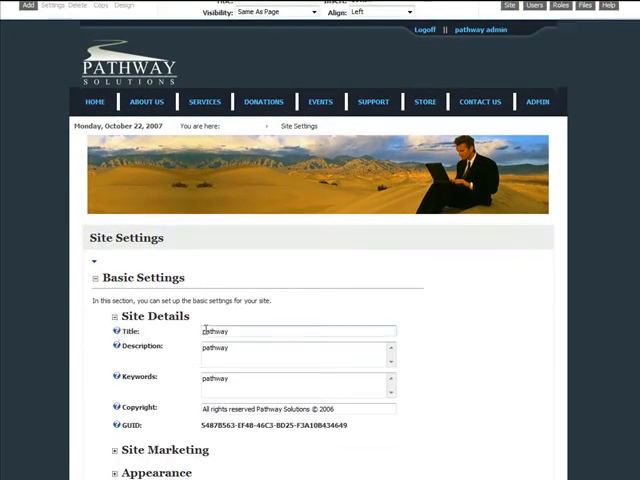
{"action": "scroll", "scroll_direction": "down", "scroll_amount": 3}
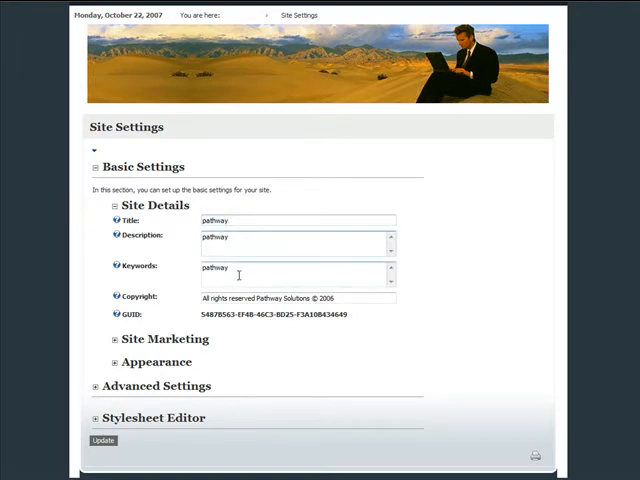
{"action": "left_click", "coordinate": [290, 238]}
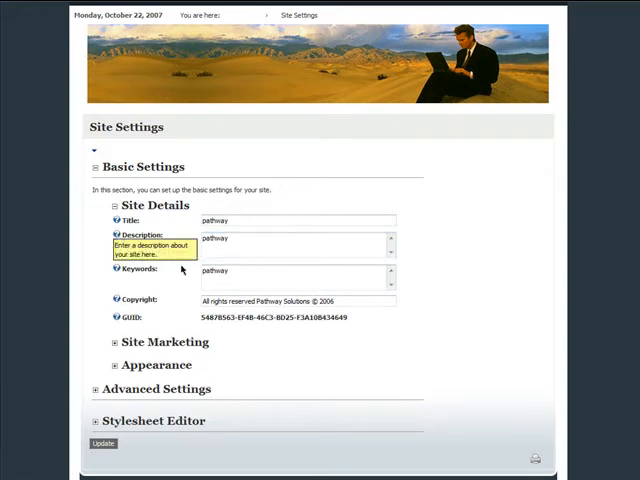
{"action": "mouse_move", "coordinate": [208, 251]}
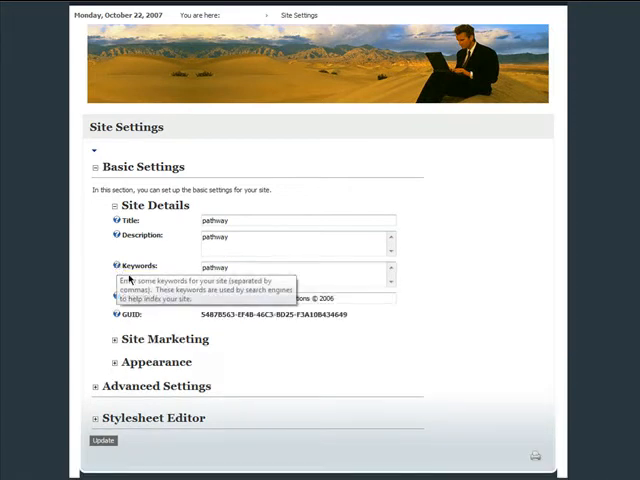
{"action": "left_click", "coordinate": [290, 297]}
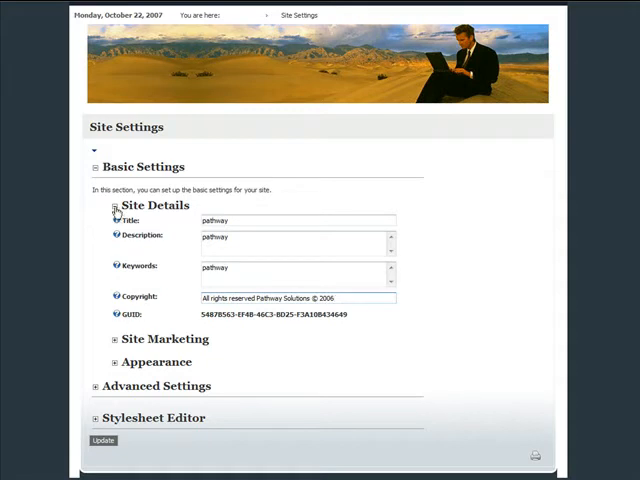
{"action": "mouse_move", "coordinate": [114, 206]}
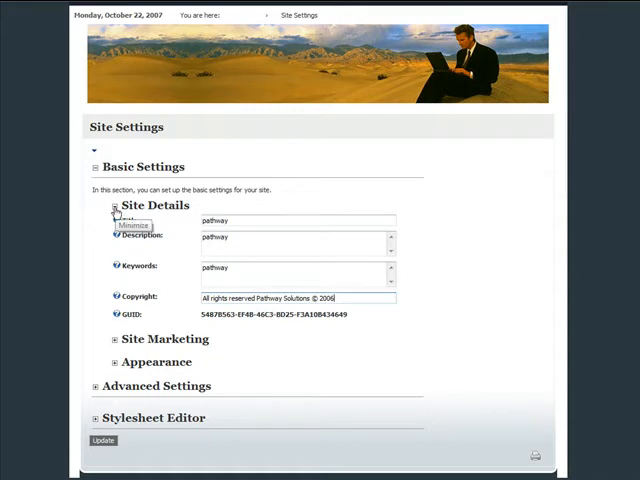
- Collapse Site Details, then expand Site Marketing and Appearance to view search engine and skin options
{"action": "left_click", "coordinate": [114, 205]}
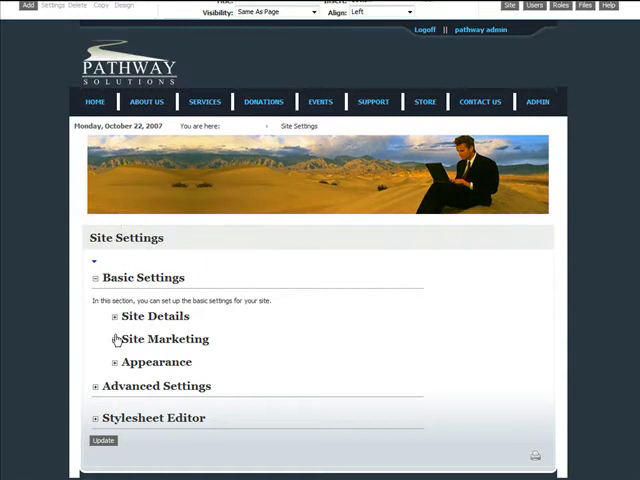
{"action": "left_click", "coordinate": [115, 339]}
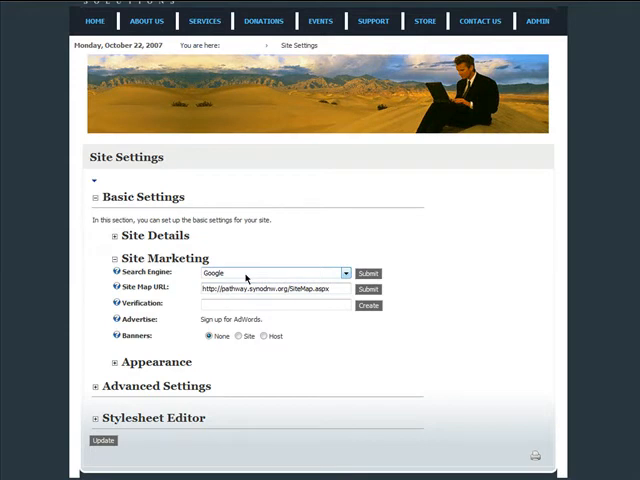
{"action": "left_click", "coordinate": [94, 196]}
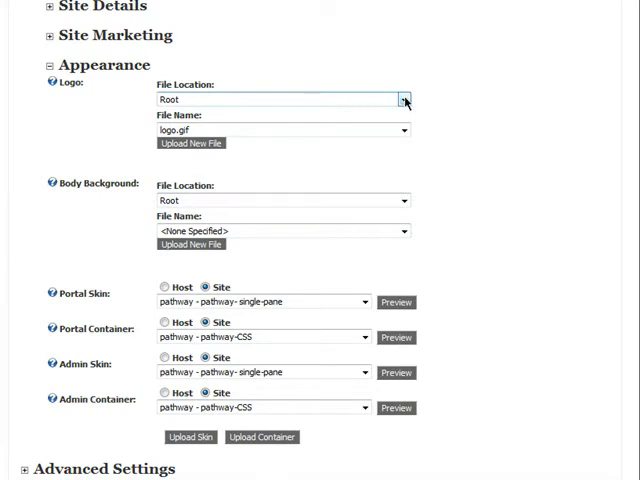
{"action": "left_click", "coordinate": [404, 99]}
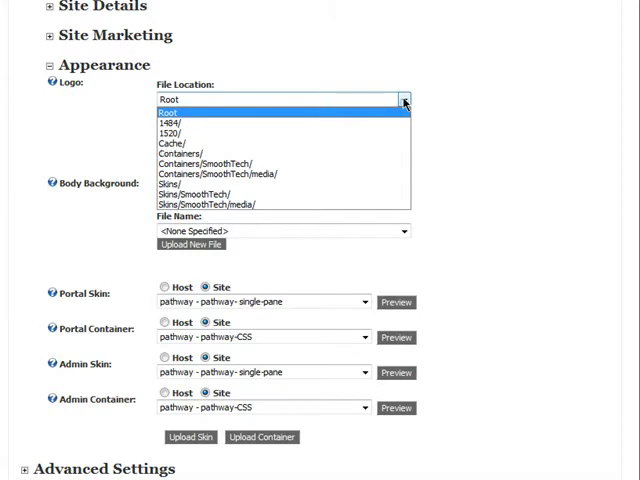
{"action": "mouse_move", "coordinate": [389, 116]}
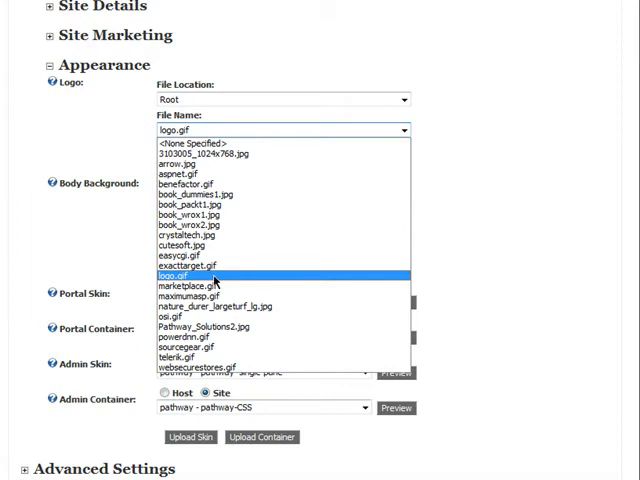
{"action": "left_click", "coordinate": [171, 275]}
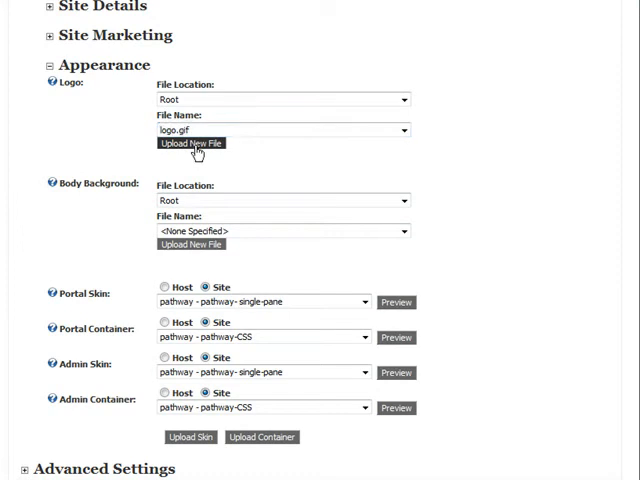
{"action": "mouse_move", "coordinate": [195, 147]}
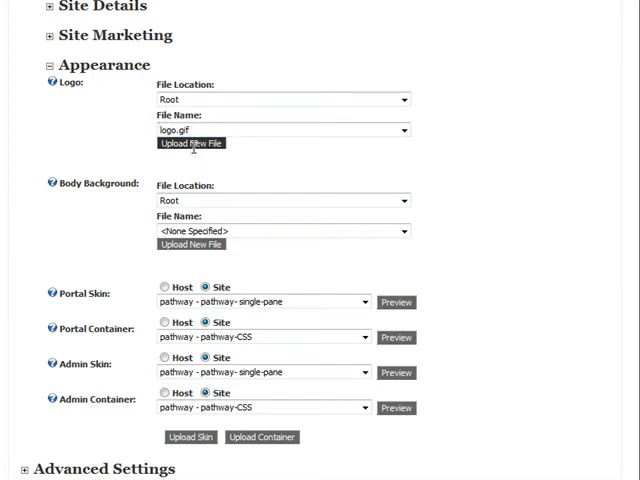
{"action": "left_click", "coordinate": [190, 143]}
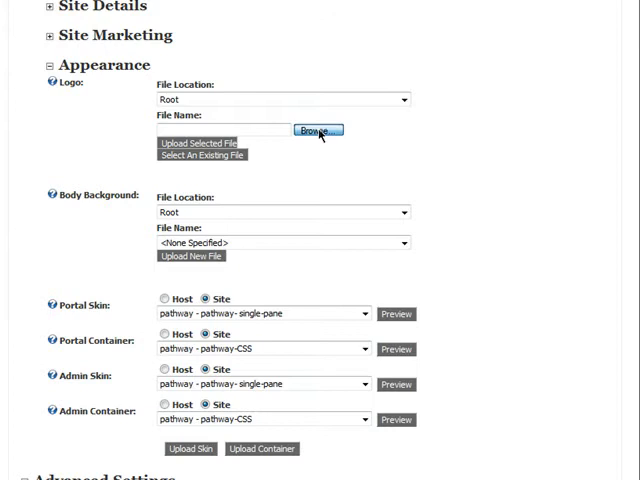
{"action": "left_click", "coordinate": [317, 130]}
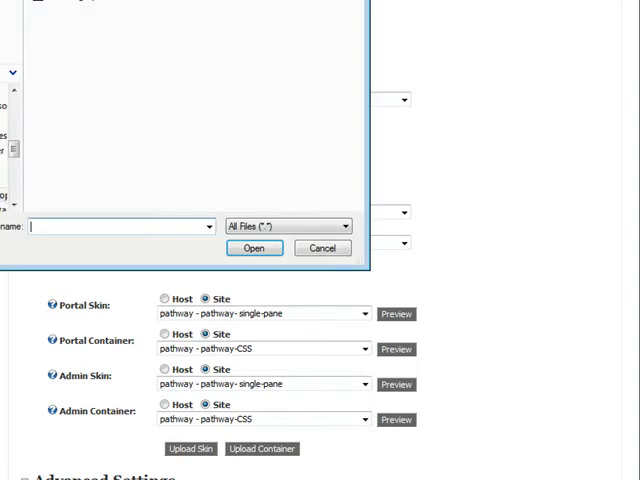
{"action": "left_click", "coordinate": [322, 248]}
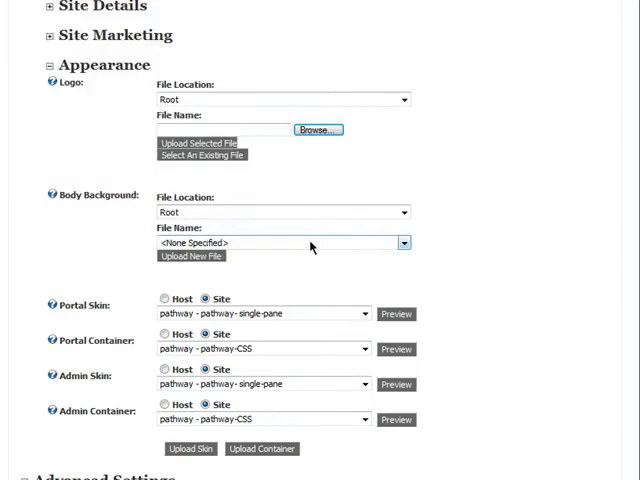
{"action": "mouse_move", "coordinate": [105, 170]}
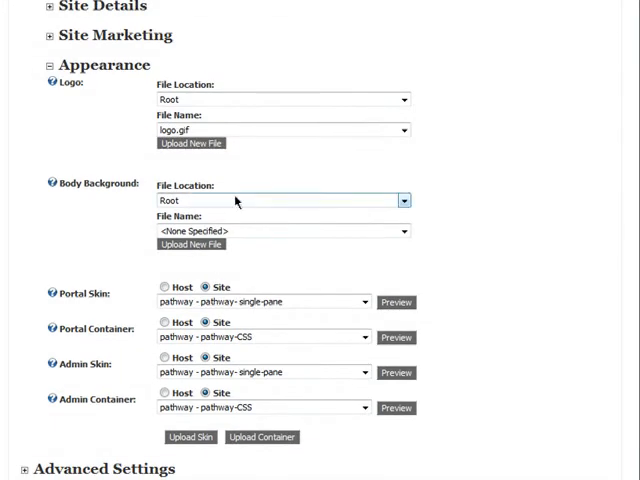
{"action": "scroll", "scroll_direction": "down", "scroll_amount": 3}
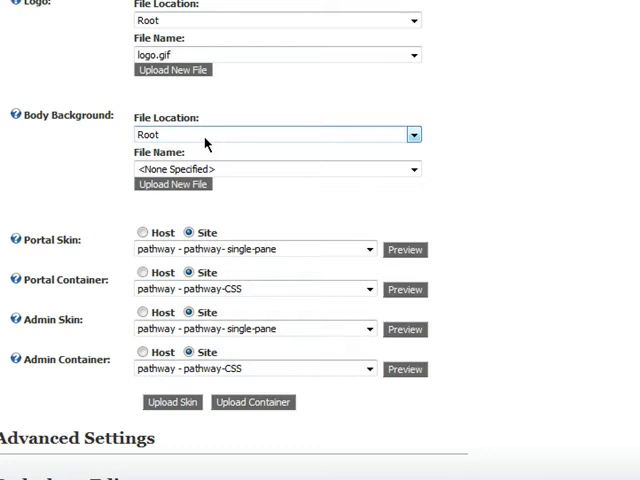
{"action": "left_click", "coordinate": [410, 168]}
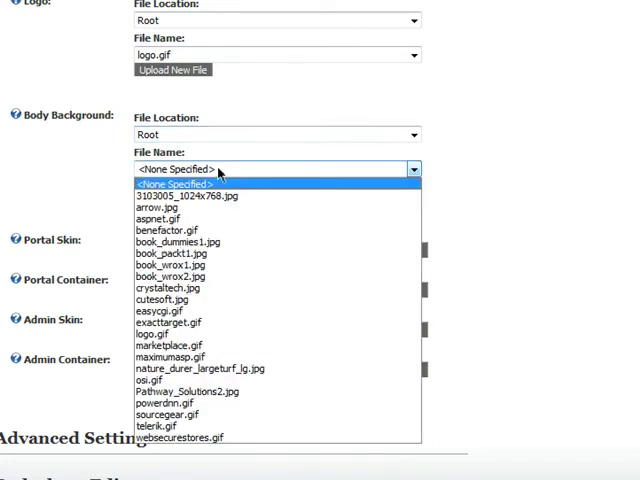
{"action": "left_click", "coordinate": [174, 183]}
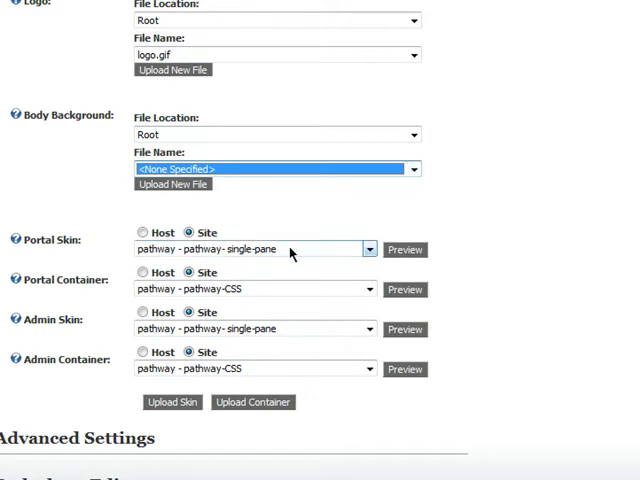
{"action": "mouse_move", "coordinate": [315, 243]}
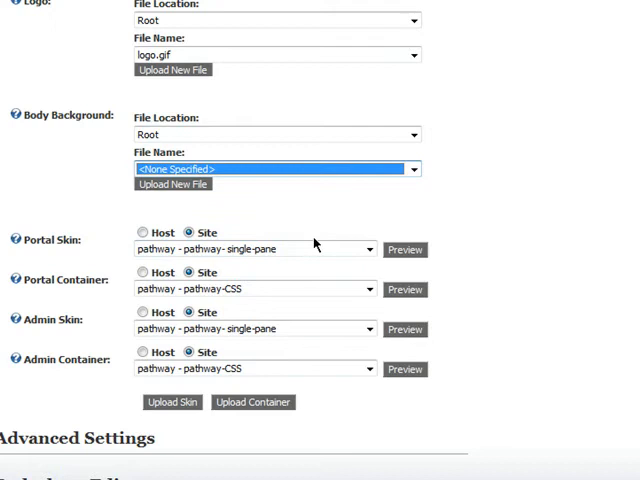
{"action": "mouse_move", "coordinate": [25, 243]}
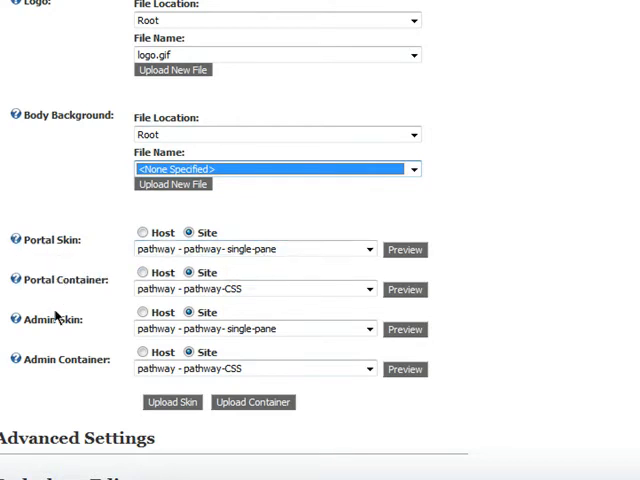
{"action": "mouse_move", "coordinate": [30, 370]}
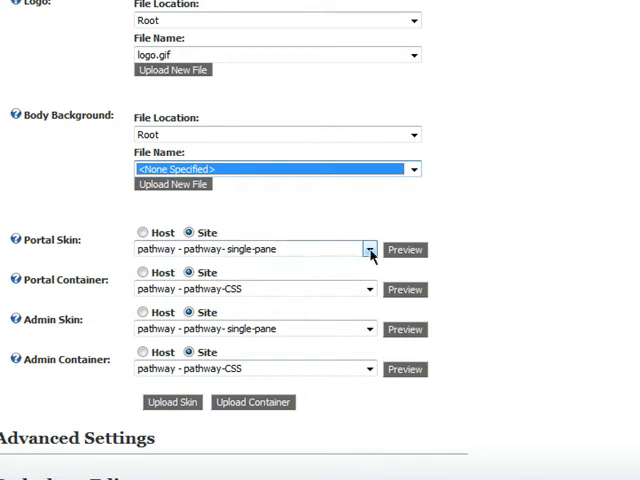
- Browse the Portal Skin list (double-pane, single-pane, three-pane, SmoothTech), keeping single-pane selected
{"action": "left_click", "coordinate": [369, 249]}
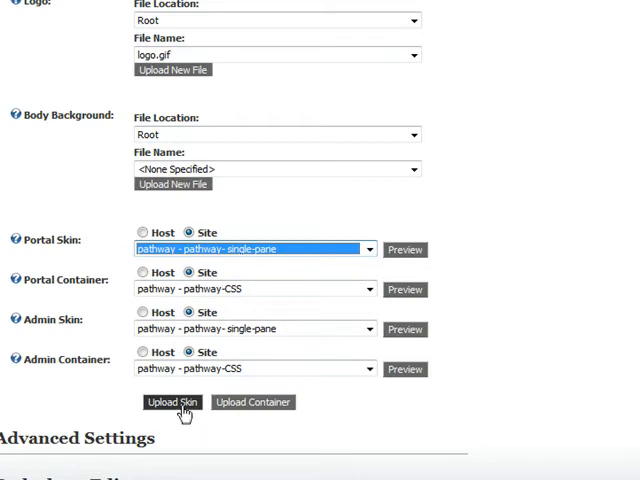
{"action": "mouse_move", "coordinate": [181, 415]}
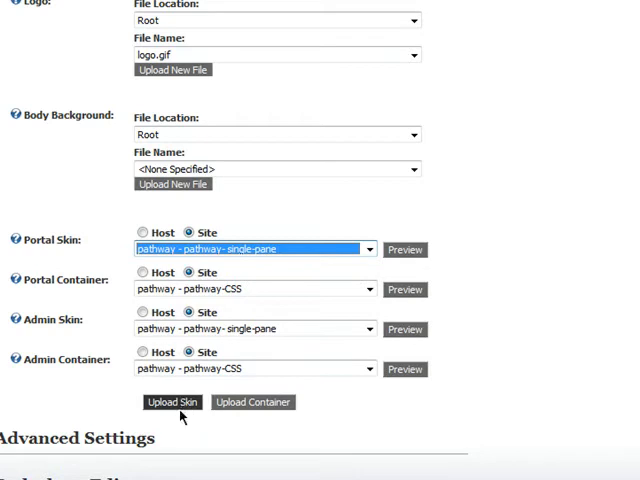
{"action": "mouse_move", "coordinate": [253, 402]}
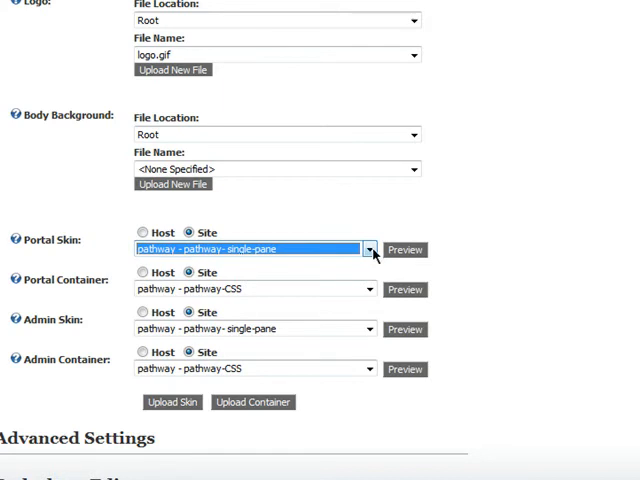
{"action": "left_click", "coordinate": [371, 249]}
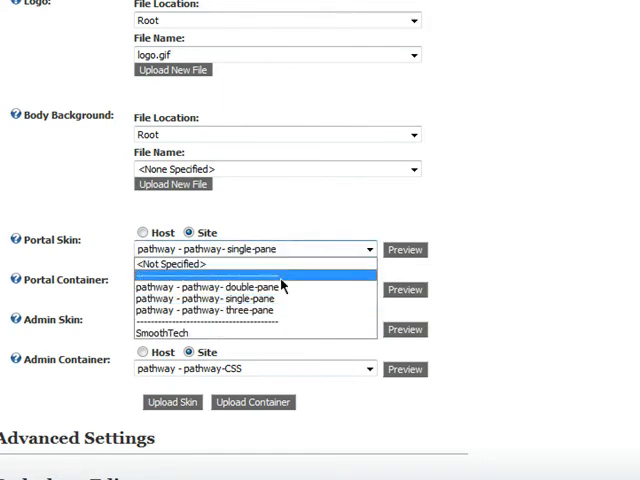
{"action": "mouse_move", "coordinate": [255, 299]}
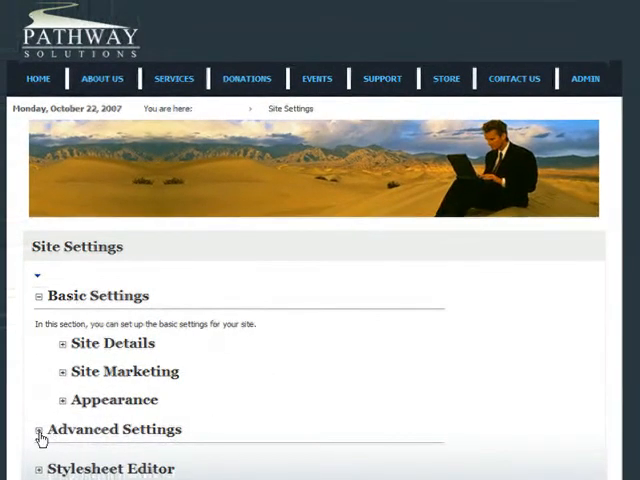
- Set User Registration to Private and keep User Page as None Specified
{"action": "left_click", "coordinate": [39, 429]}
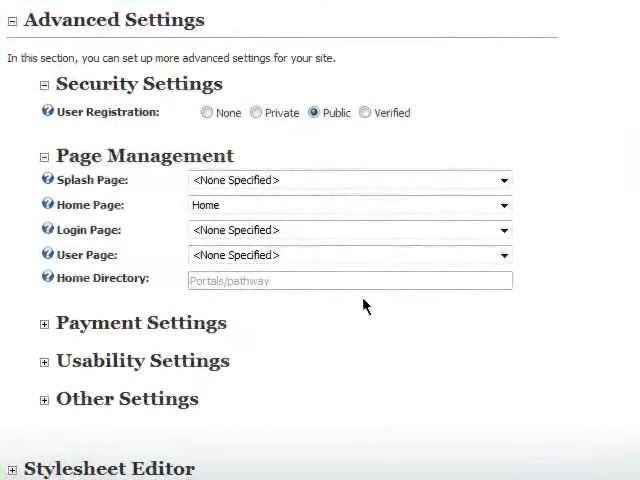
{"action": "mouse_move", "coordinate": [70, 117]}
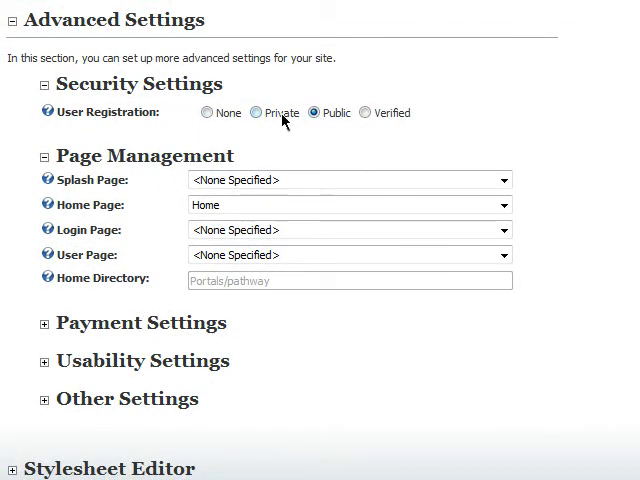
{"action": "left_click", "coordinate": [256, 112]}
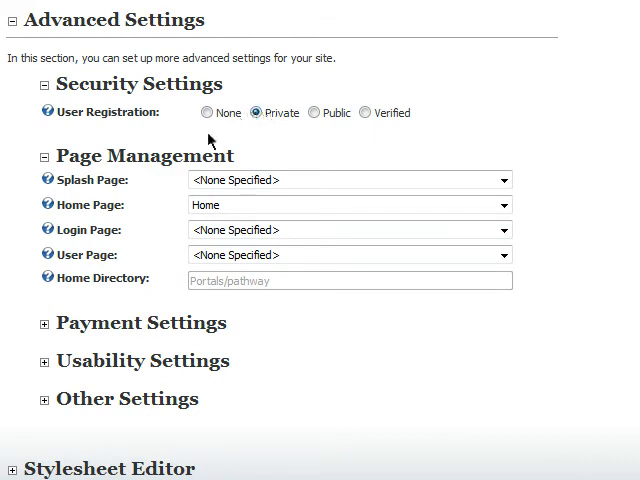
{"action": "mouse_move", "coordinate": [117, 188]}
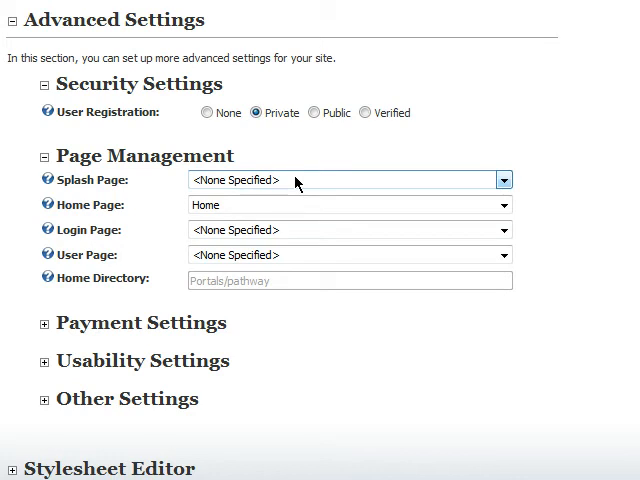
{"action": "mouse_move", "coordinate": [255, 205]}
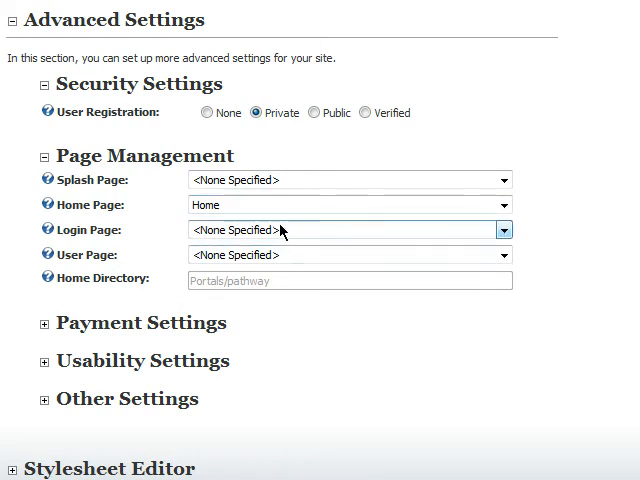
{"action": "mouse_move", "coordinate": [331, 229]}
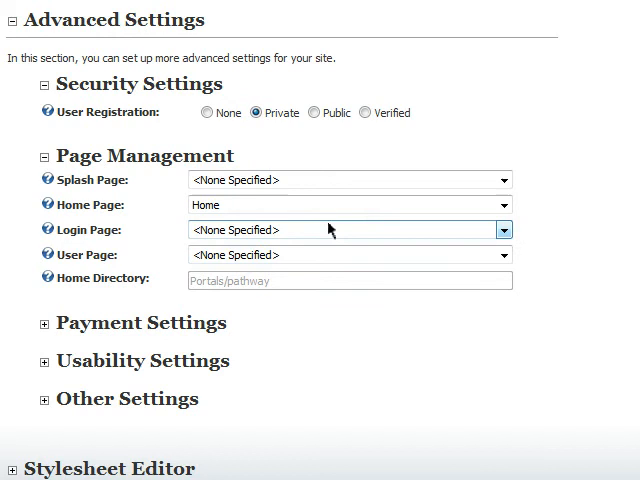
{"action": "mouse_move", "coordinate": [291, 253]}
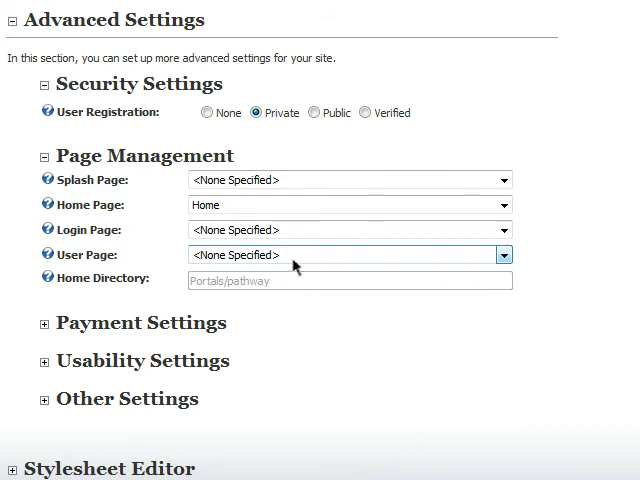
{"action": "left_click", "coordinate": [504, 254]}
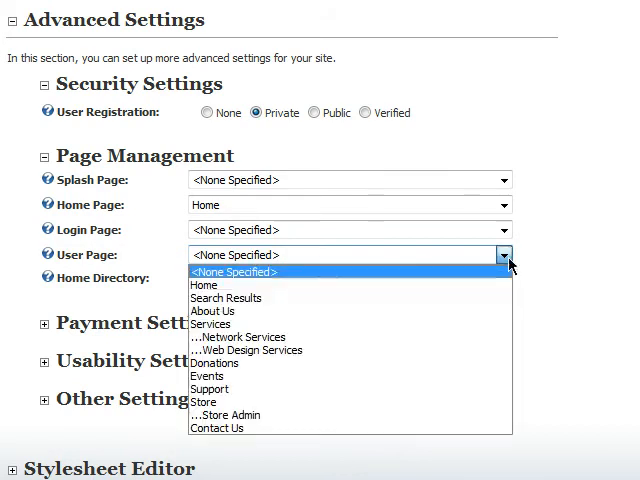
{"action": "left_click", "coordinate": [234, 271]}
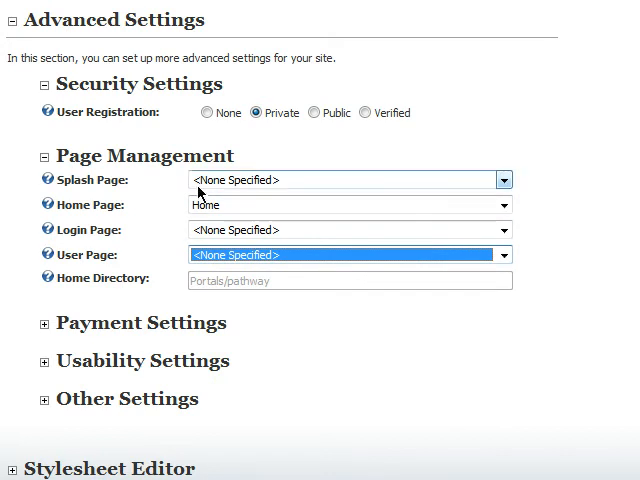
{"action": "mouse_move", "coordinate": [45, 167]}
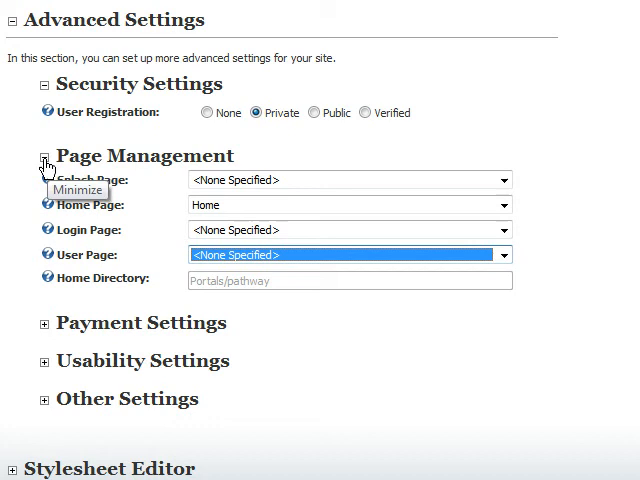
- Collapse the Page Management section under Advanced Settings
{"action": "left_click", "coordinate": [45, 164]}
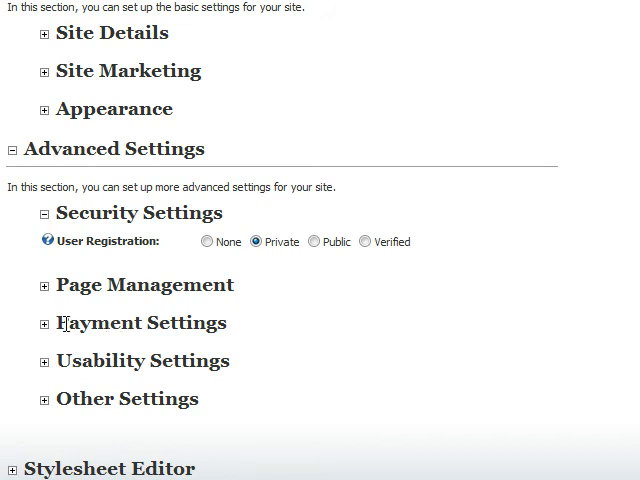
{"action": "mouse_move", "coordinate": [64, 361]}
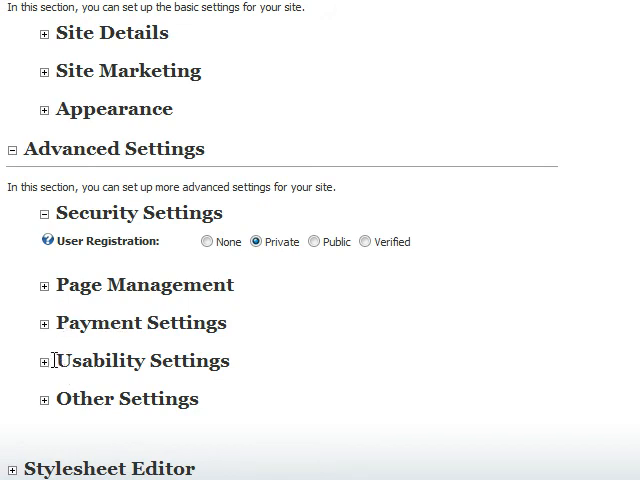
{"action": "mouse_move", "coordinate": [46, 361]}
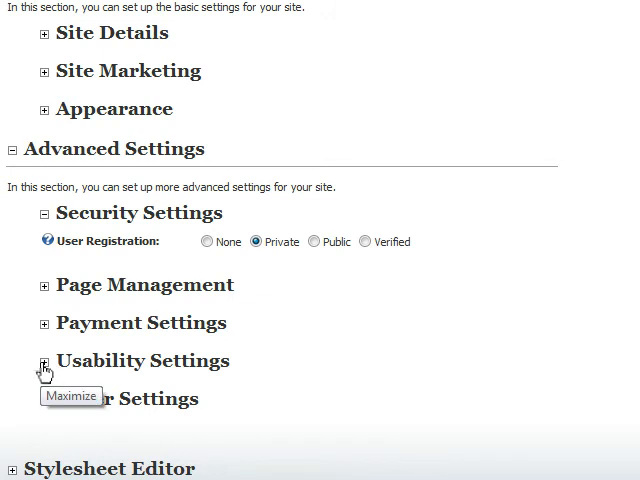
- Expand Usability Settings and set Control Panel Mode to Edit
{"action": "left_click", "coordinate": [44, 361]}
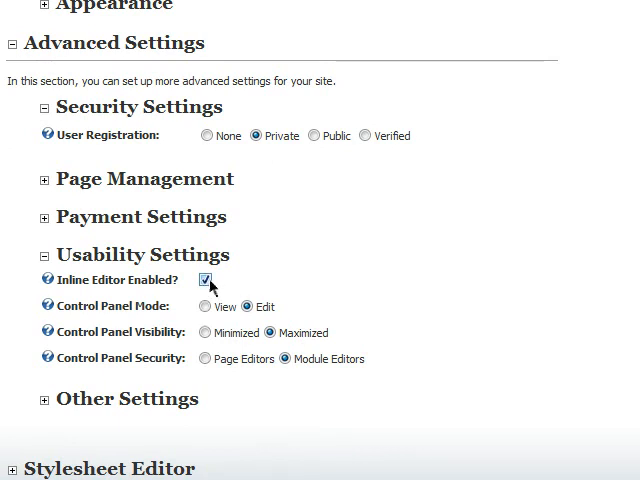
{"action": "left_click", "coordinate": [207, 279]}
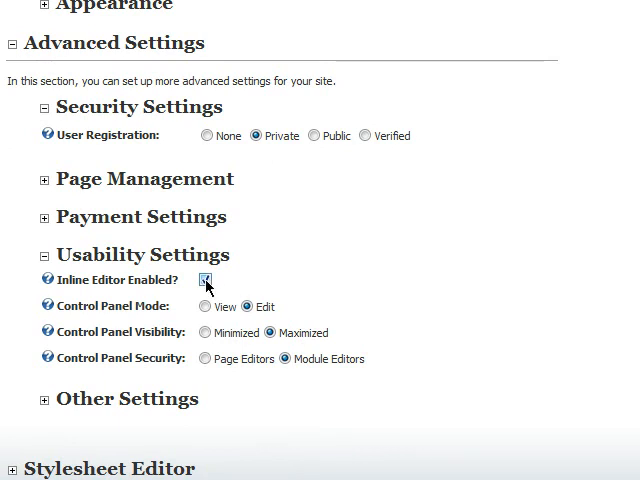
{"action": "left_click", "coordinate": [205, 280]}
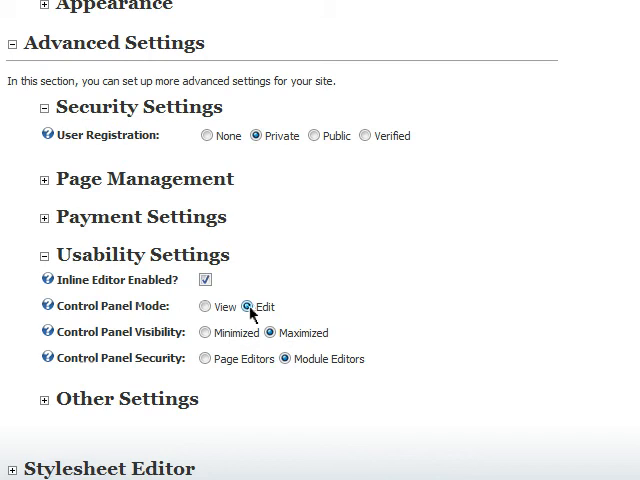
{"action": "mouse_move", "coordinate": [278, 314]}
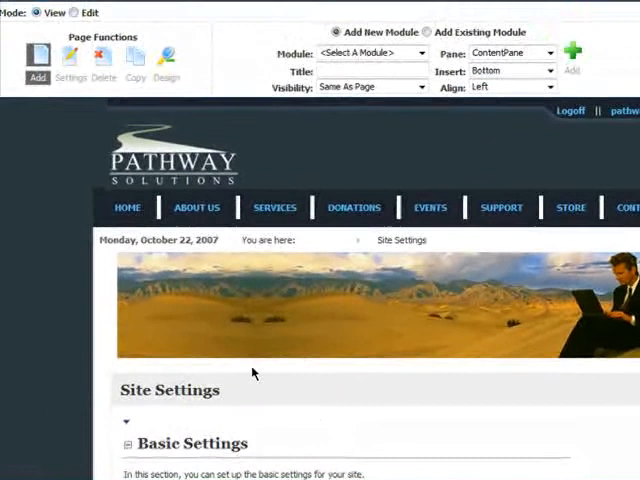
- Select Edit in the control panel Mode and confirm Maximized Control Panel Visibility
{"action": "left_click", "coordinate": [74, 12]}
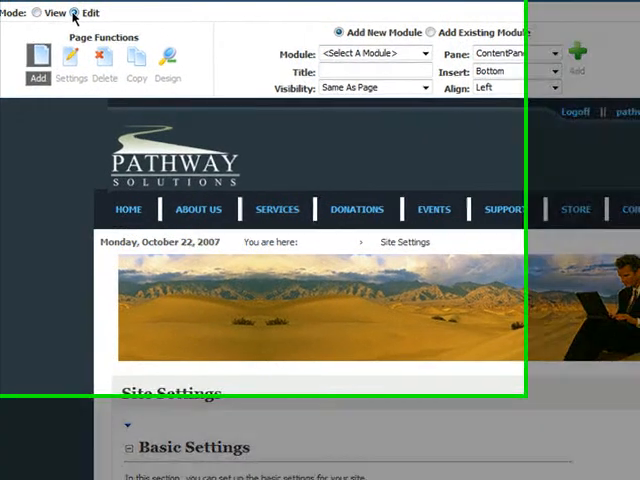
{"action": "left_click", "coordinate": [91, 13]}
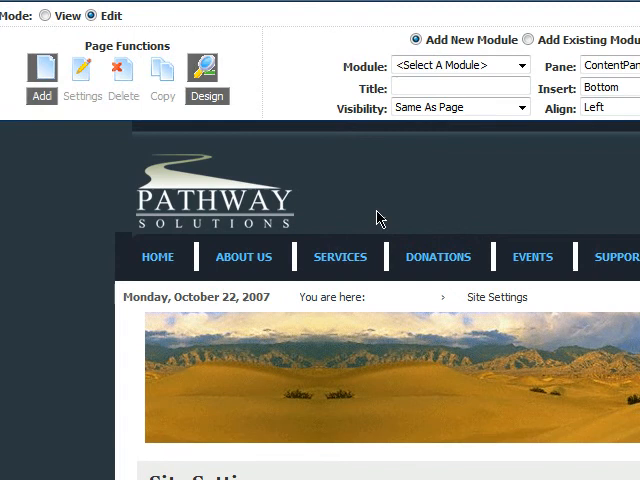
{"action": "scroll", "scroll_direction": "down", "scroll_amount": 3}
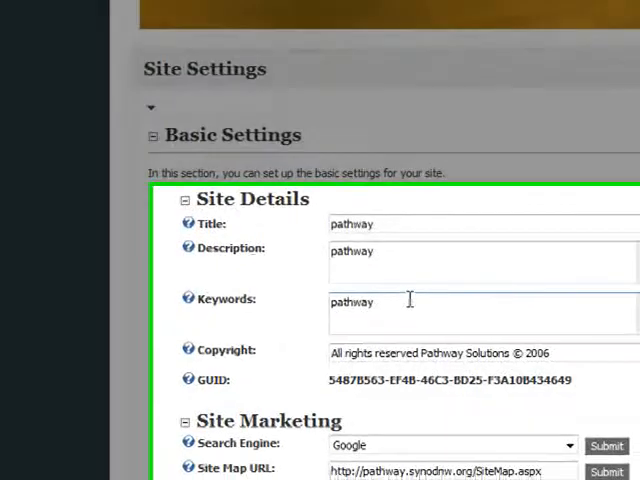
{"action": "scroll", "scroll_direction": "down", "scroll_amount": 3}
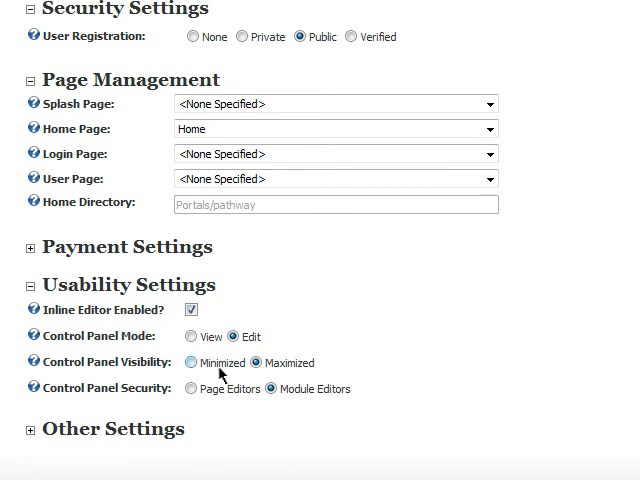
{"action": "left_click", "coordinate": [257, 362]}
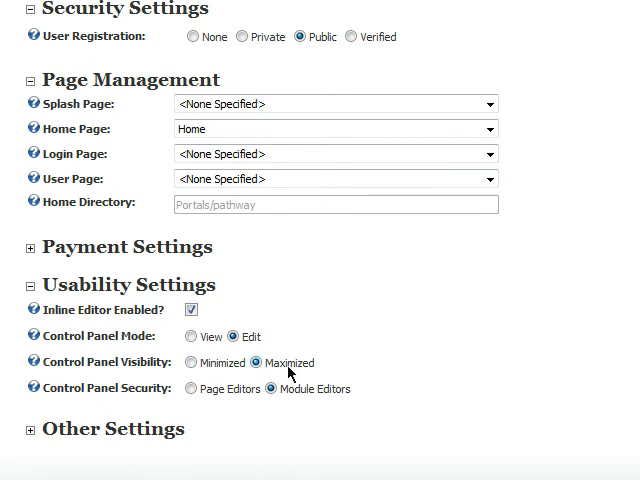
{"action": "scroll", "scroll_direction": "up", "scroll_amount": 3}
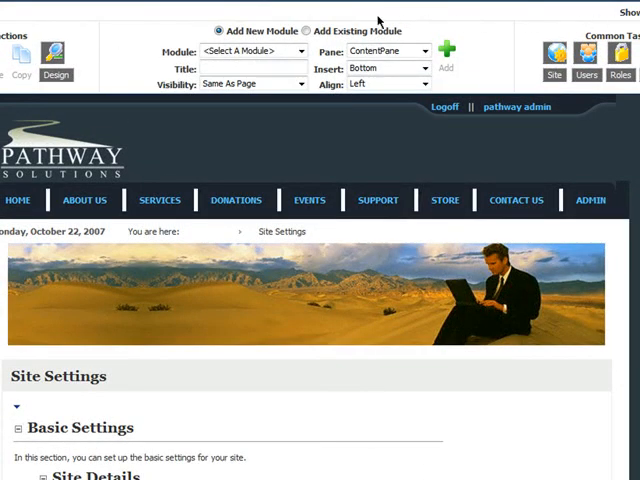
{"action": "mouse_move", "coordinate": [258, 22]}
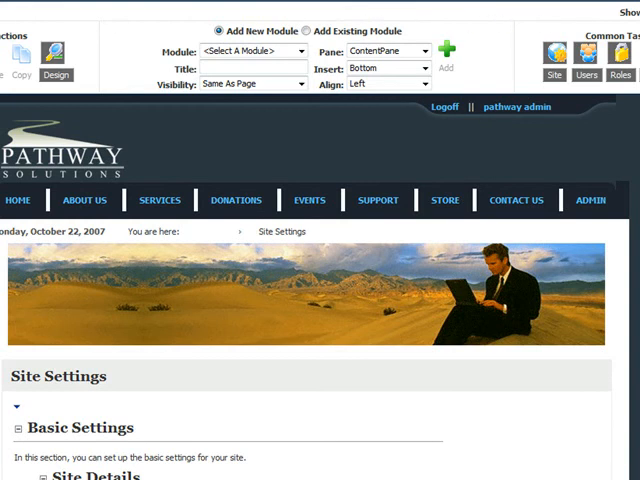
{"action": "mouse_move", "coordinate": [424, 113]}
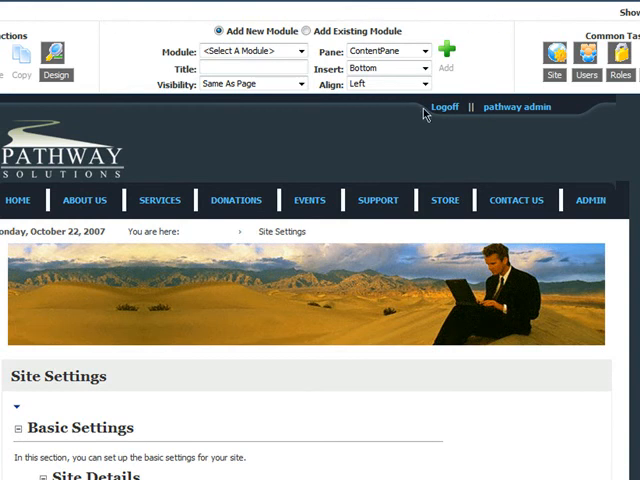
{"action": "scroll", "scroll_direction": "down", "scroll_amount": 3}
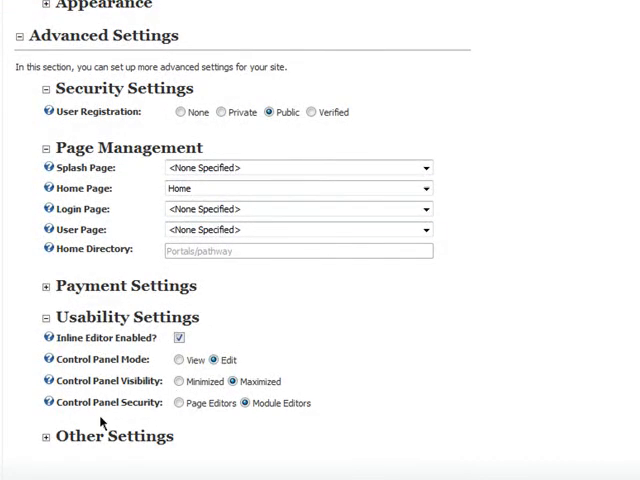
{"action": "mouse_move", "coordinate": [295, 417]}
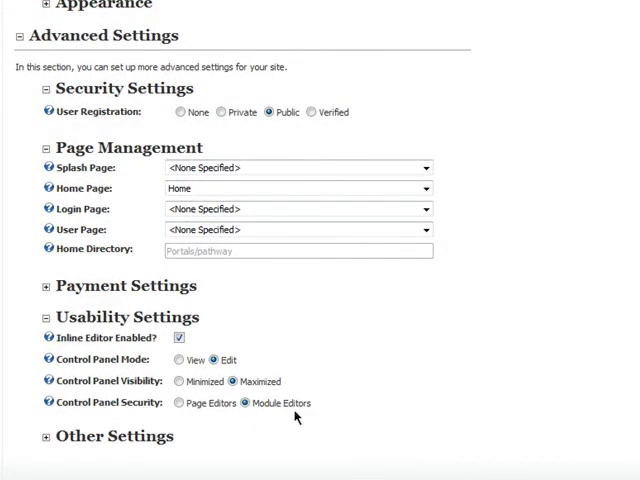
{"action": "mouse_move", "coordinate": [93, 411]}
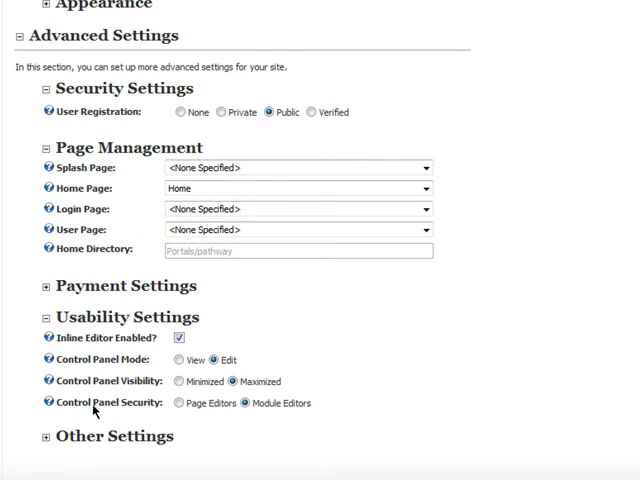
{"action": "mouse_move", "coordinate": [47, 402]}
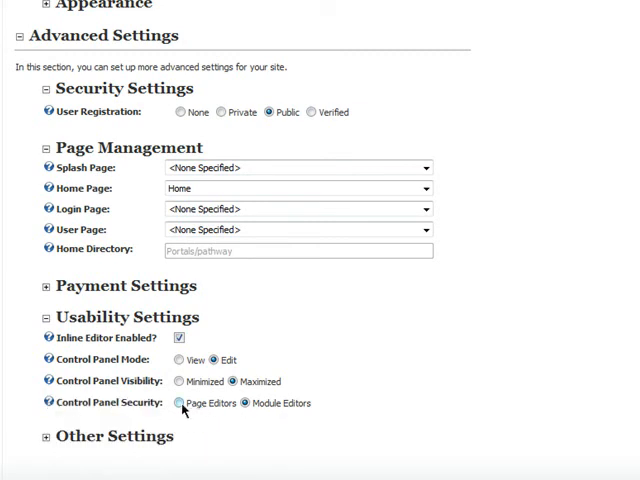
{"action": "left_click", "coordinate": [242, 403]}
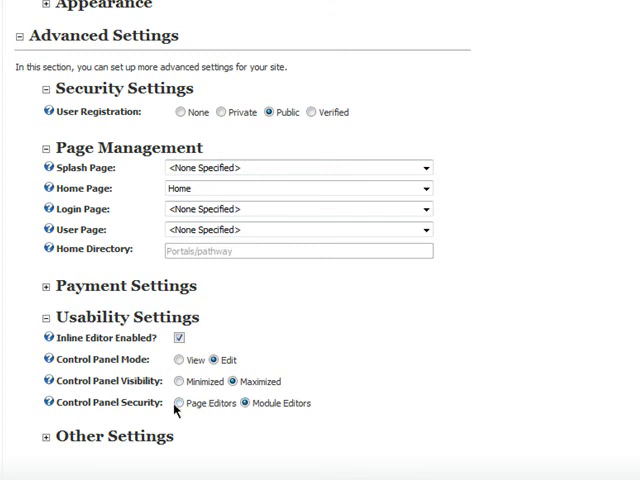
{"action": "scroll", "scroll_direction": "down", "scroll_amount": 3}
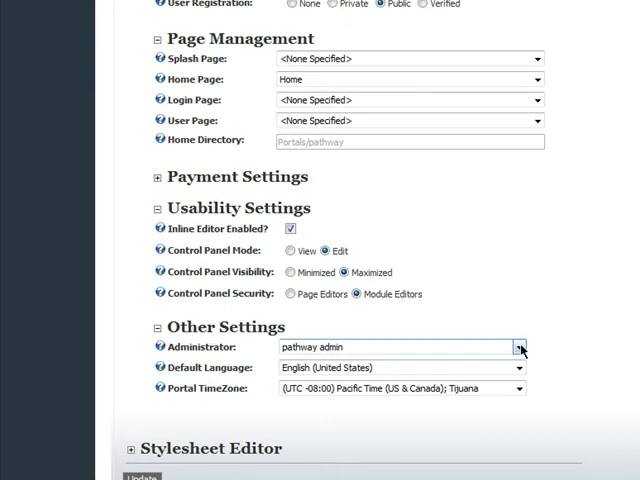
- Choose pathway admin from the Administrator dropdown in Other Settings
{"action": "left_click", "coordinate": [520, 347]}
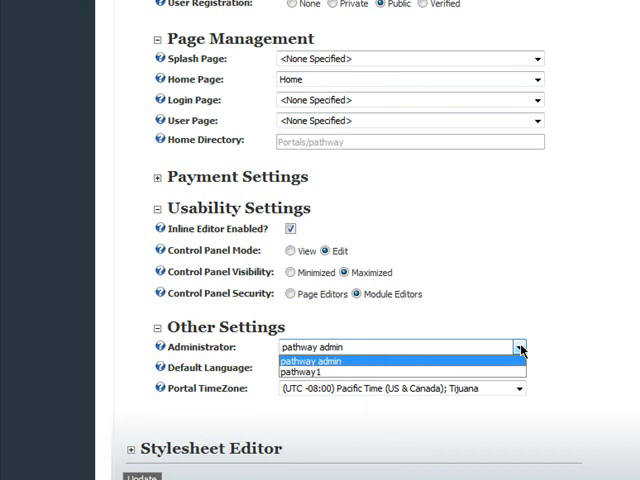
{"action": "left_click", "coordinate": [310, 361]}
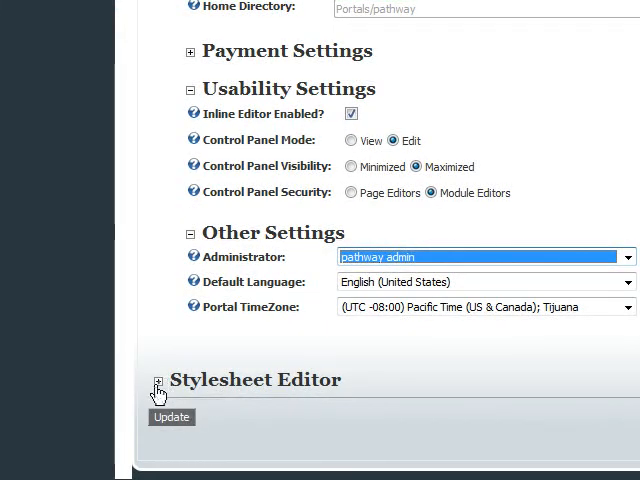
- Submit the settings with Update and bring up the ADMIN pages menu
{"action": "left_click", "coordinate": [157, 379]}
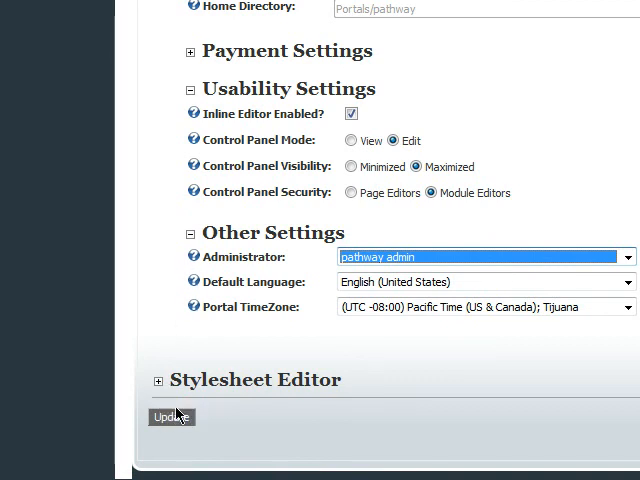
{"action": "mouse_move", "coordinate": [172, 422]}
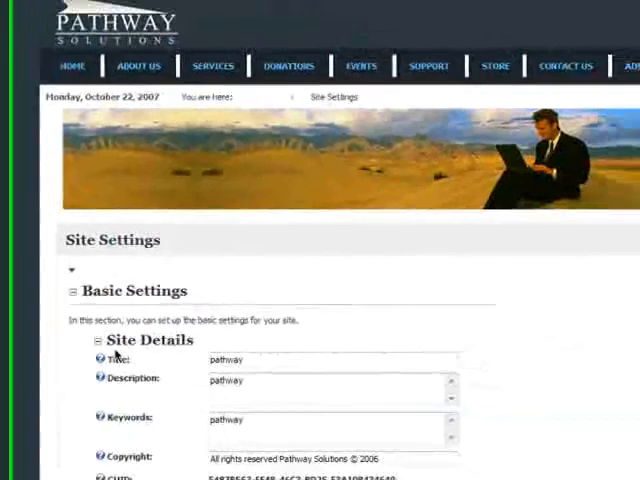
{"action": "left_click", "coordinate": [582, 92]}
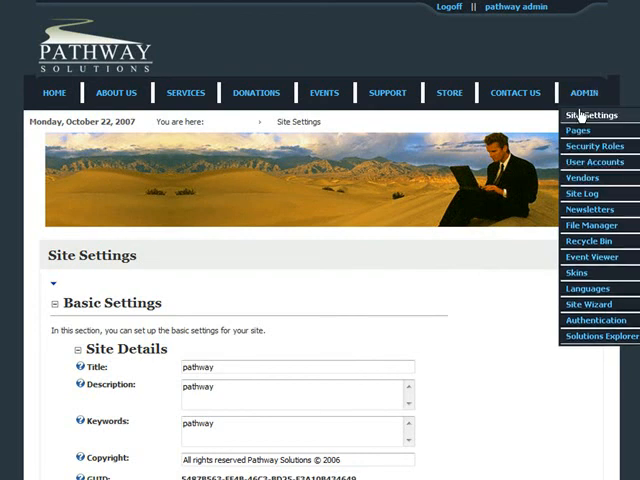